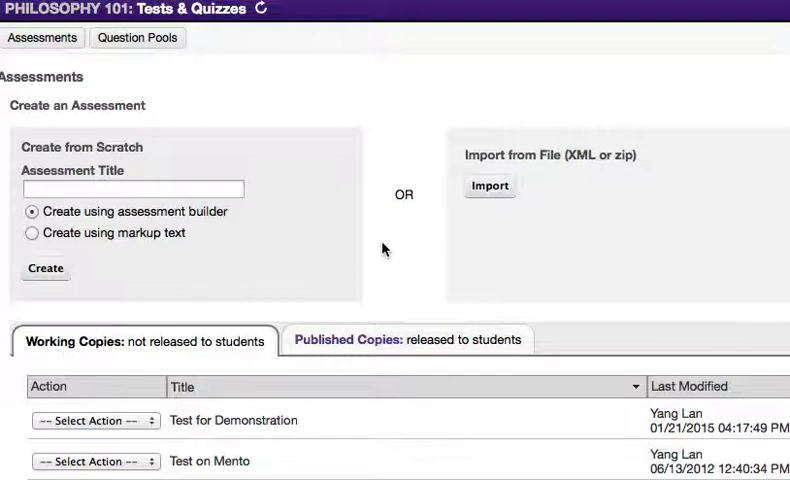
pyautogui.moveTo(252, 90)
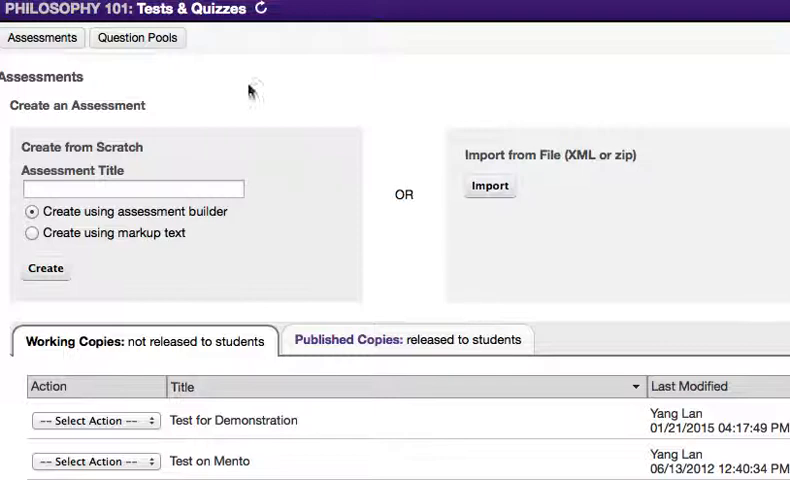
pyautogui.moveTo(514, 228)
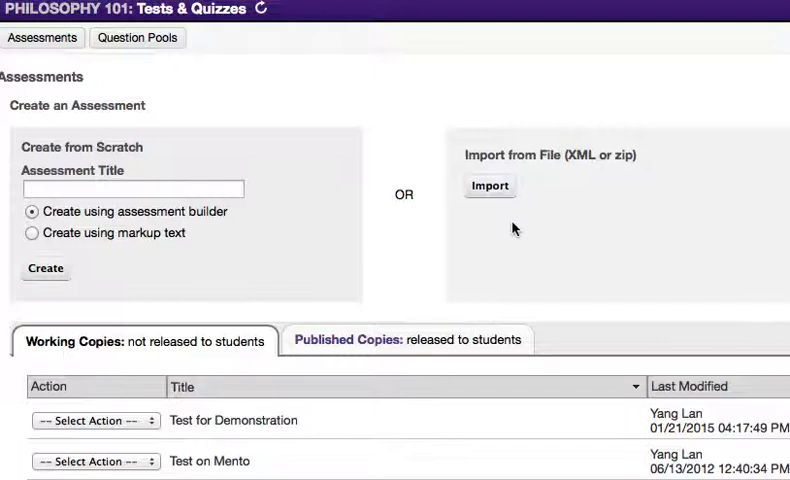
# - Choose Settings from the action list beside the Test for Demonstration working copy
pyautogui.scroll(-3)
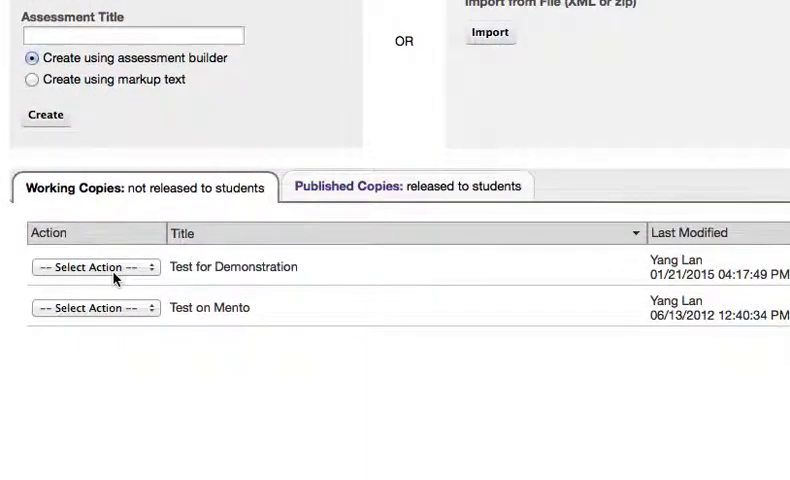
pyautogui.click(96, 268)
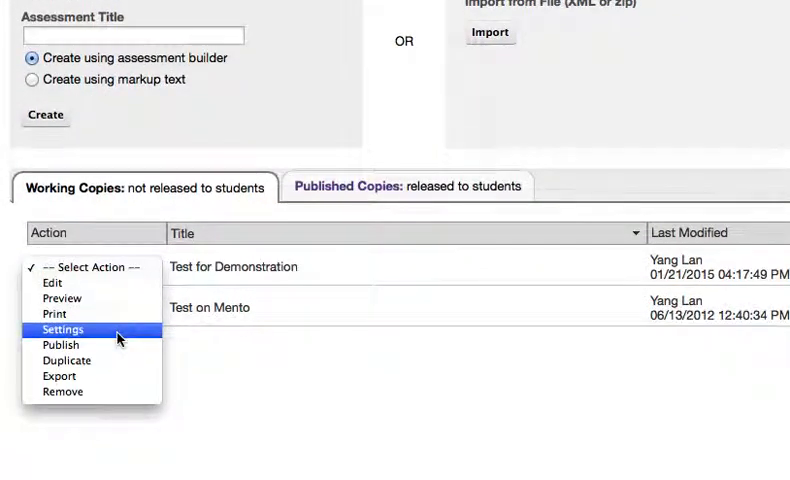
pyautogui.click(62, 328)
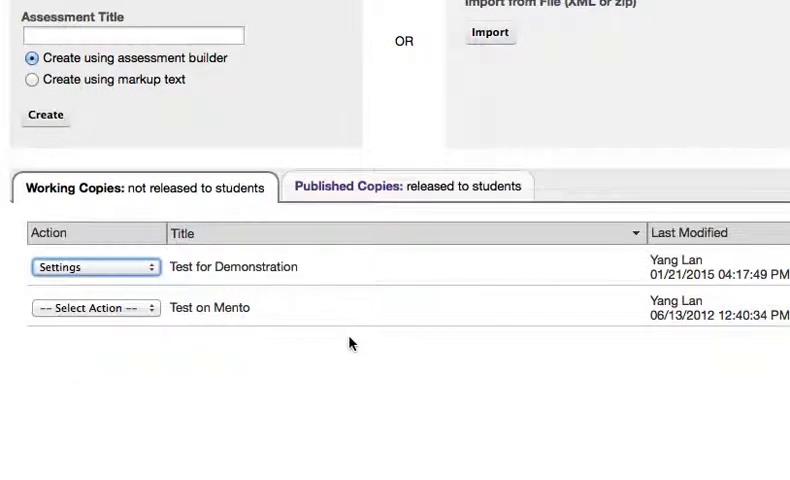
# - Load the Test for Demonstration Settings page and review its Assessment Introduction and Delivery Dates
pyautogui.click(96, 268)
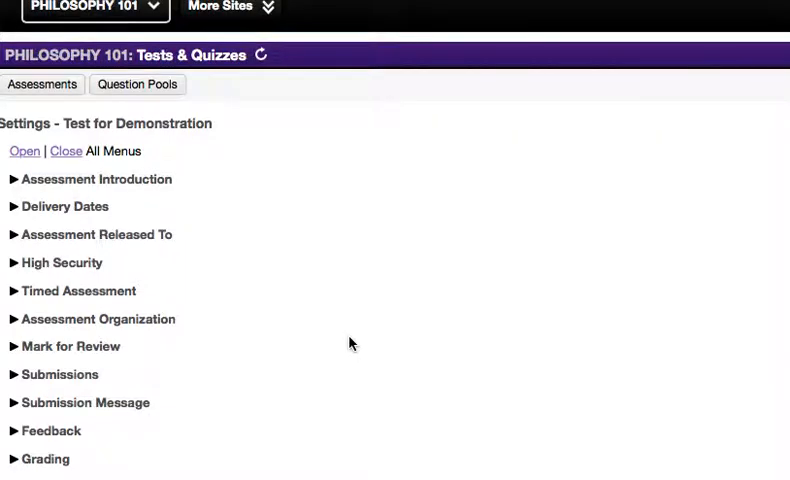
pyautogui.scroll(-3)
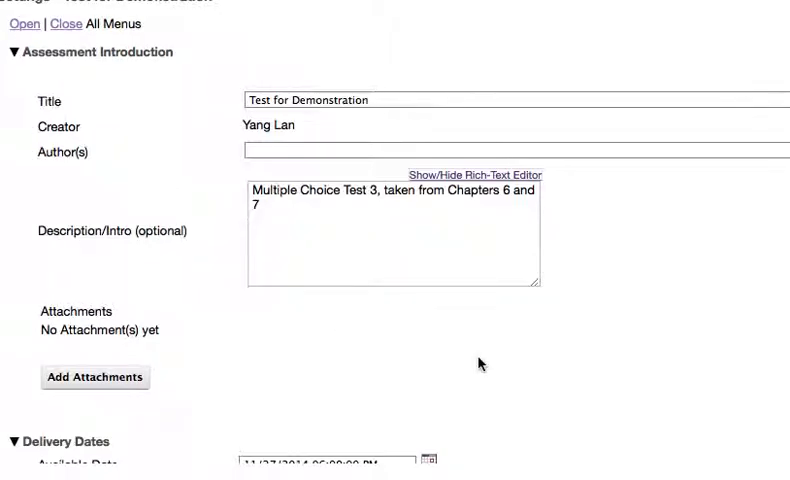
pyautogui.scroll(-3)
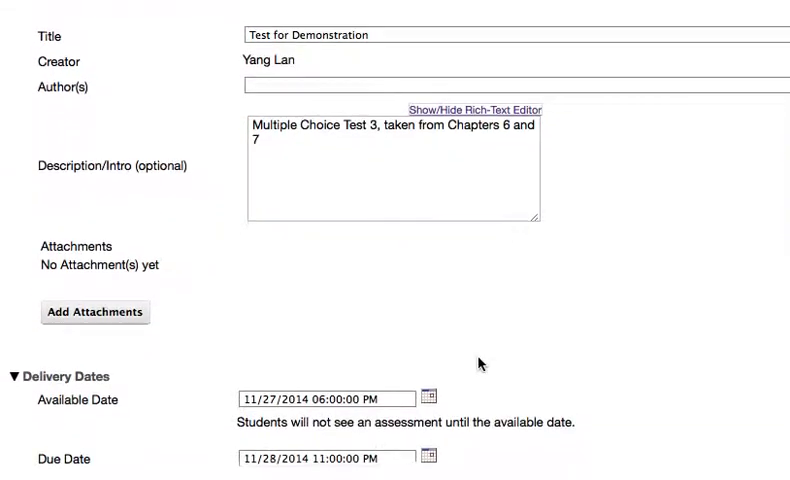
pyautogui.scroll(-3)
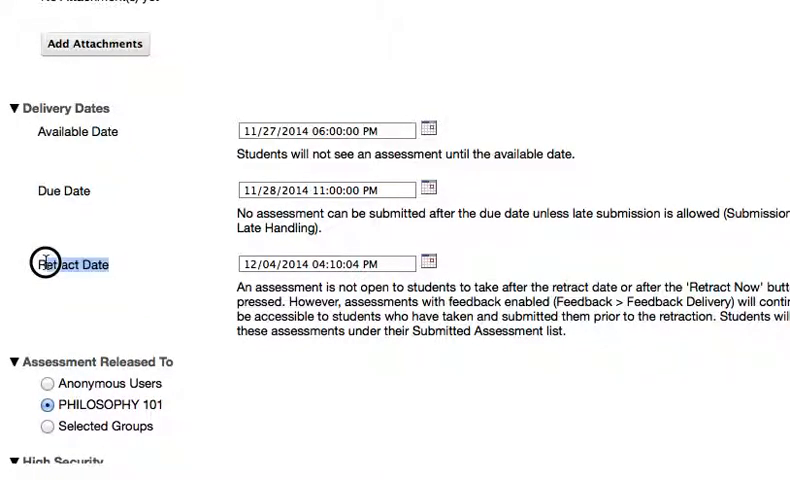
pyautogui.moveTo(596, 342)
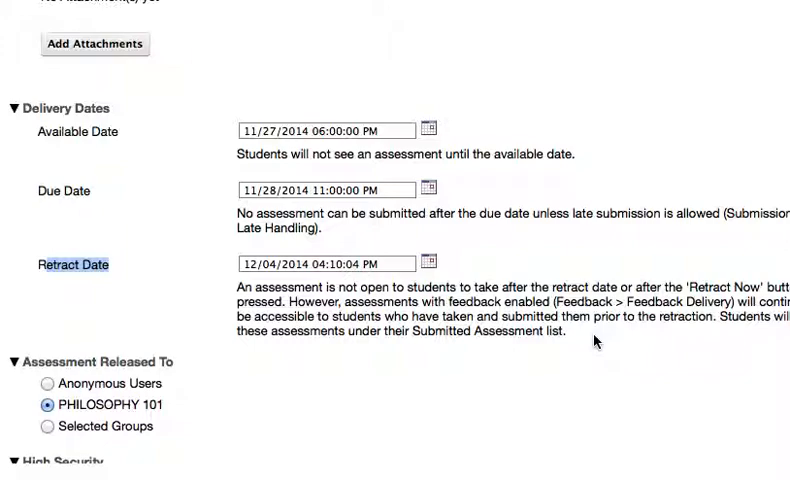
pyautogui.scroll(-3)
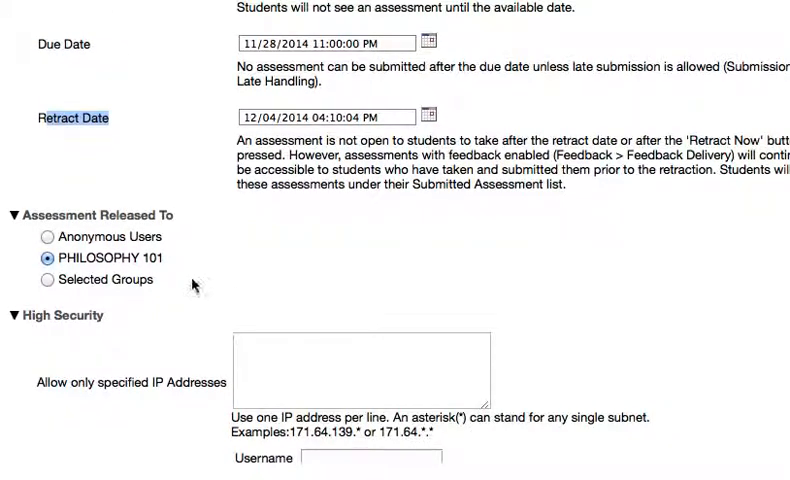
pyautogui.moveTo(118, 238)
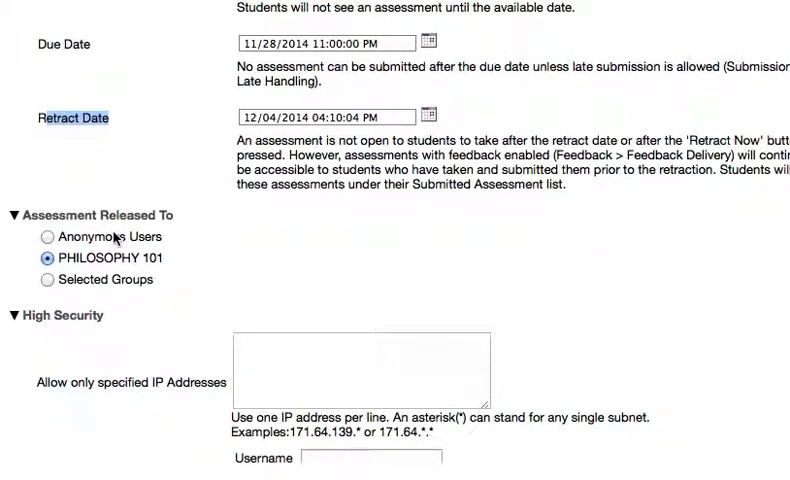
pyautogui.scroll(-3)
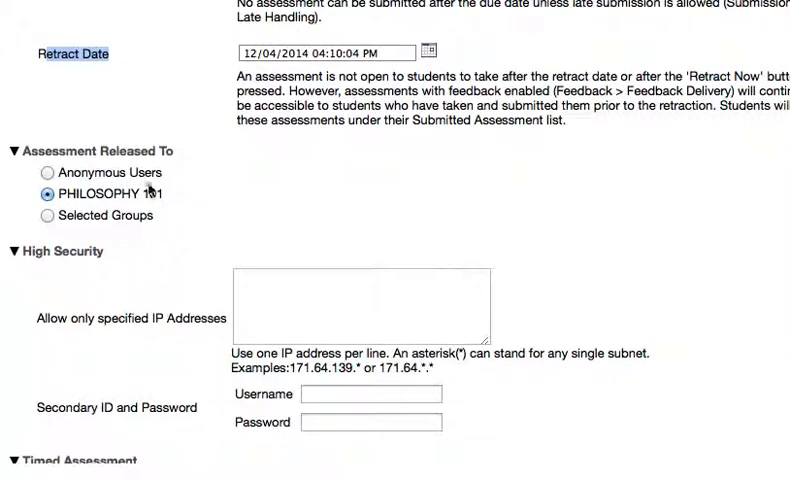
pyautogui.moveTo(144, 228)
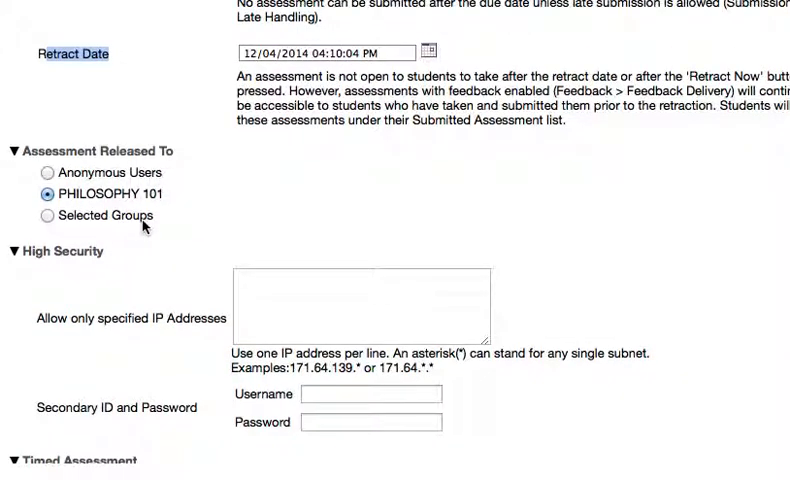
pyautogui.scroll(-3)
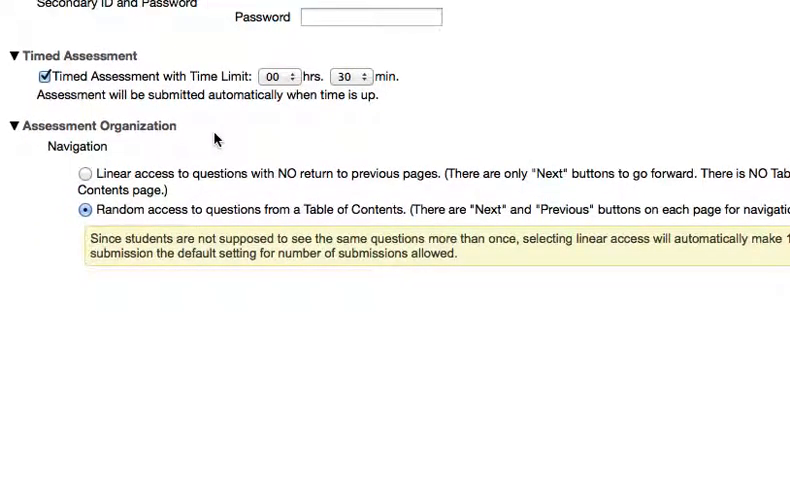
pyautogui.scroll(3)
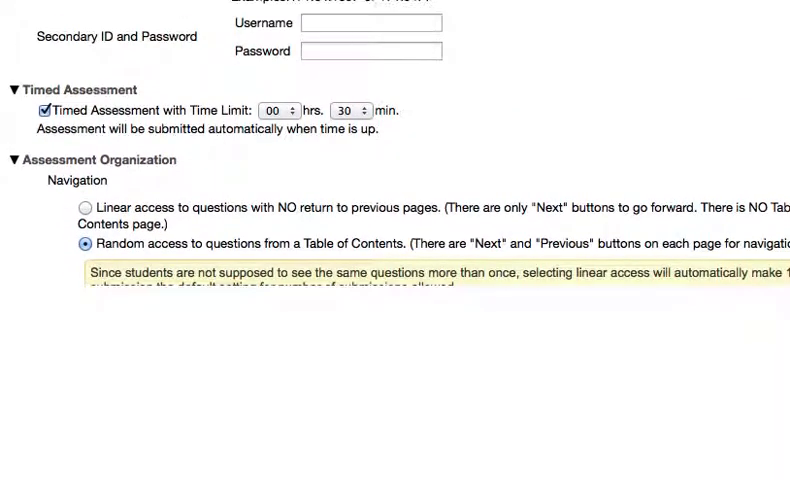
pyautogui.scroll(3)
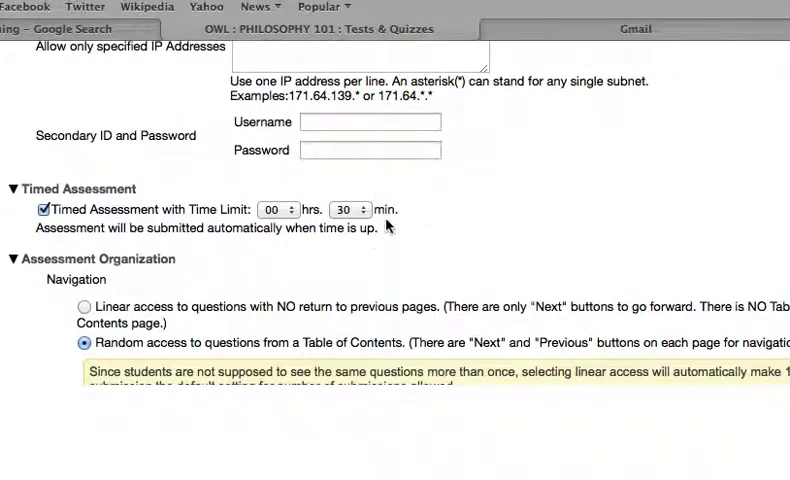
pyautogui.scroll(-3)
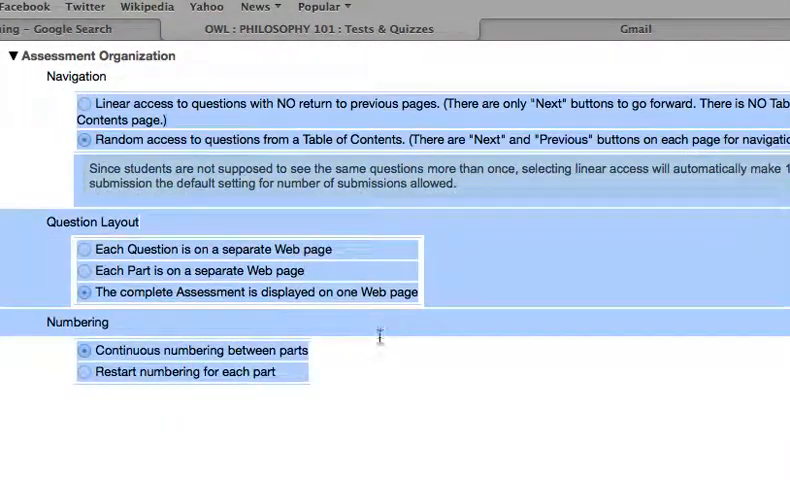
pyautogui.scroll(-3)
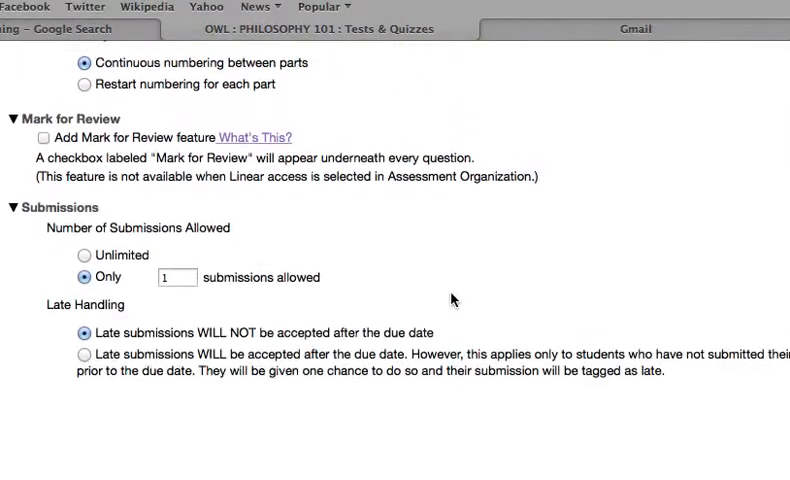
pyautogui.scroll(-3)
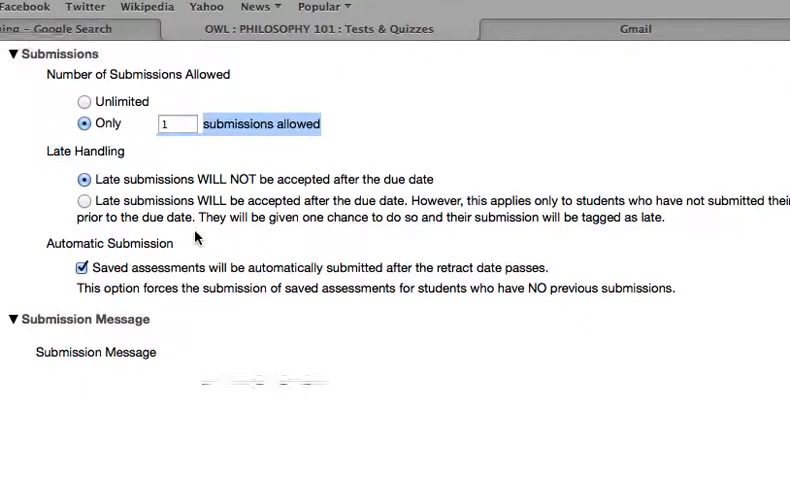
pyautogui.scroll(-3)
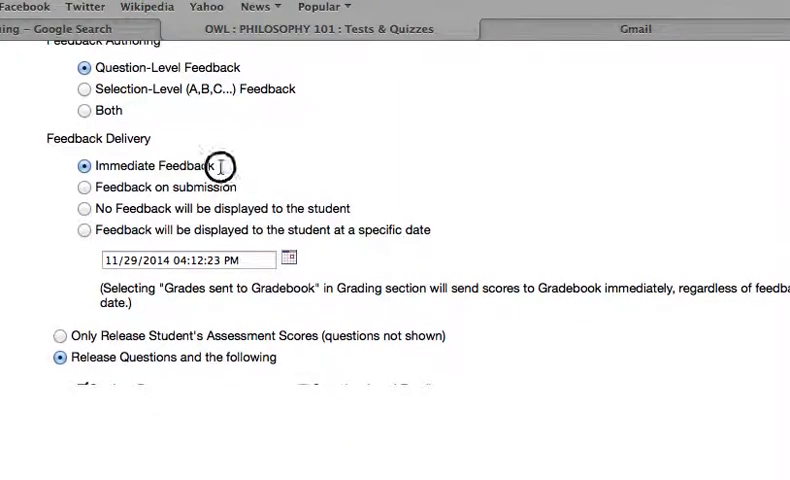
pyautogui.scroll(-3)
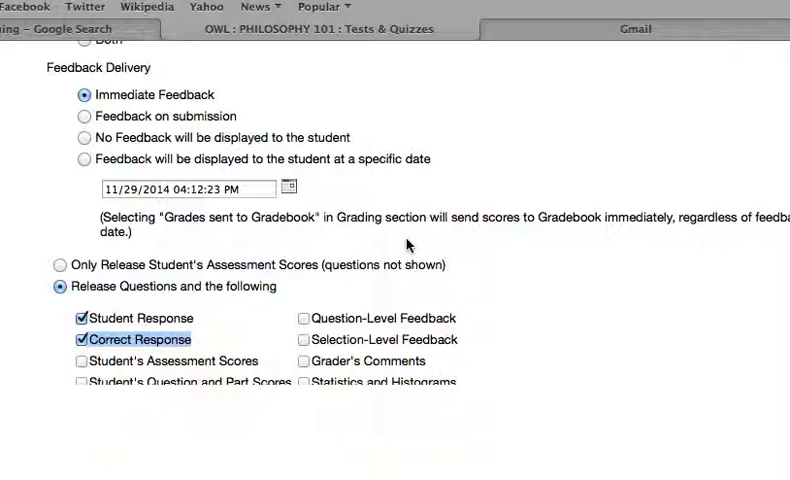
pyautogui.scroll(-3)
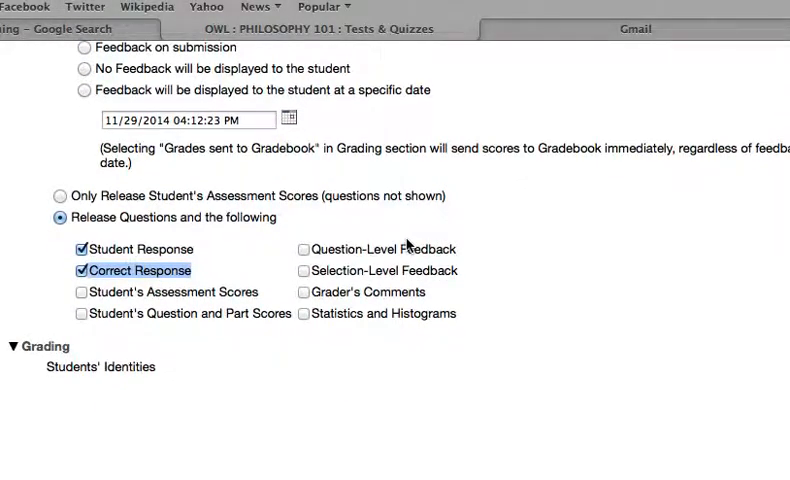
pyautogui.scroll(-3)
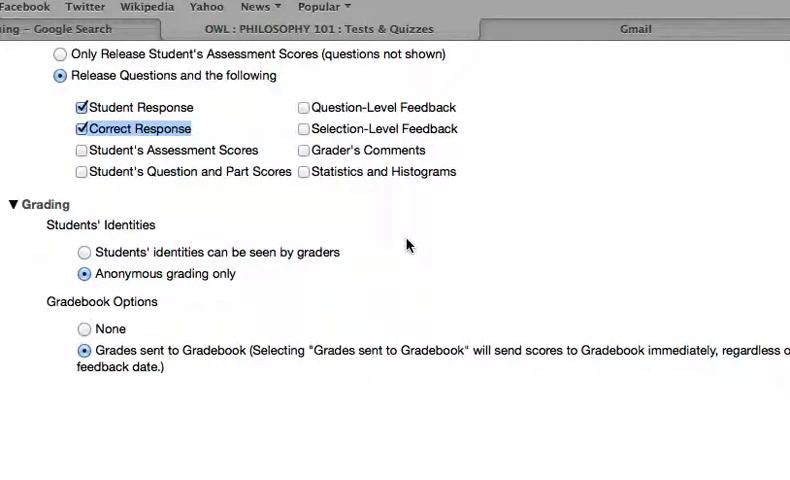
# - Set Gradebook Options to None and save the test settings without publishing
pyautogui.scroll(-3)
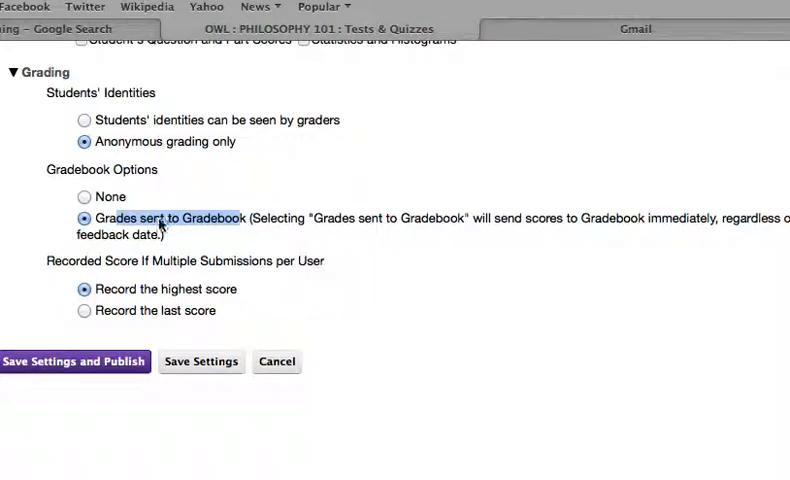
pyautogui.moveTo(220, 216)
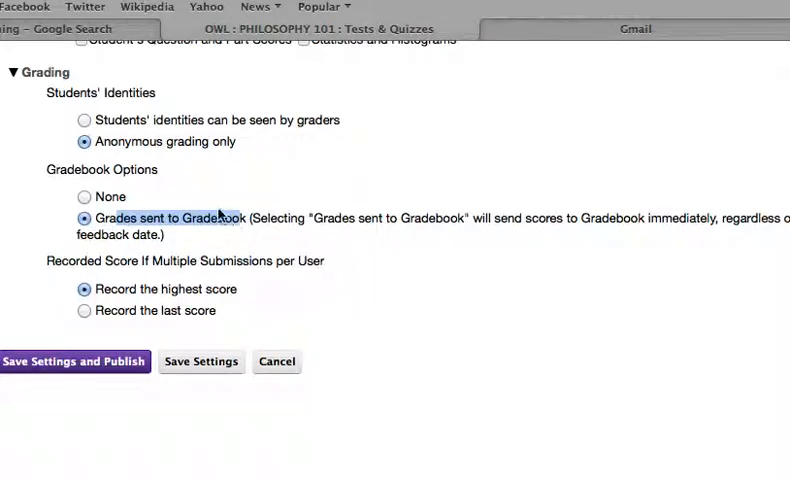
pyautogui.click(80, 196)
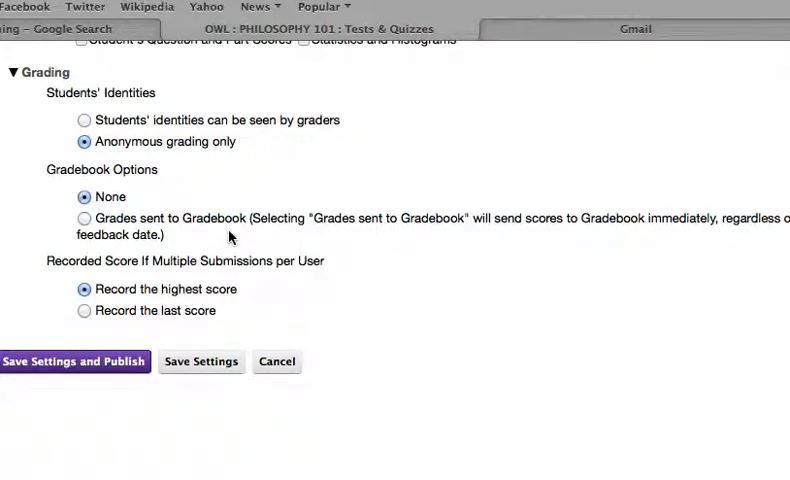
pyautogui.moveTo(170, 268)
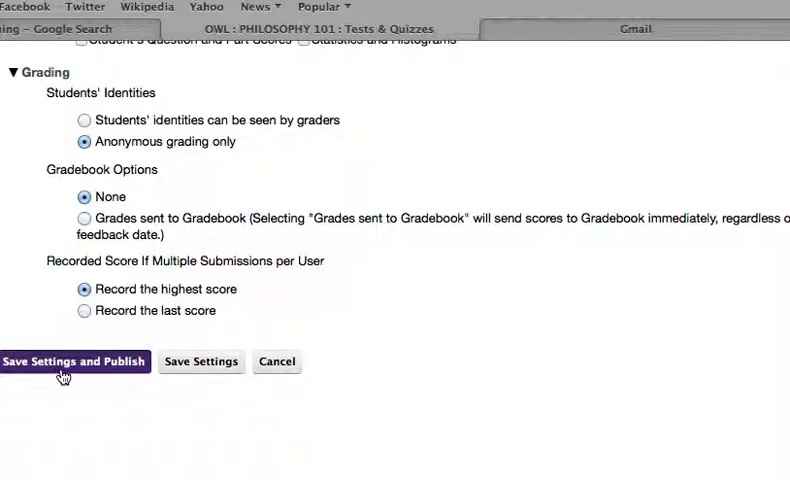
pyautogui.moveTo(202, 360)
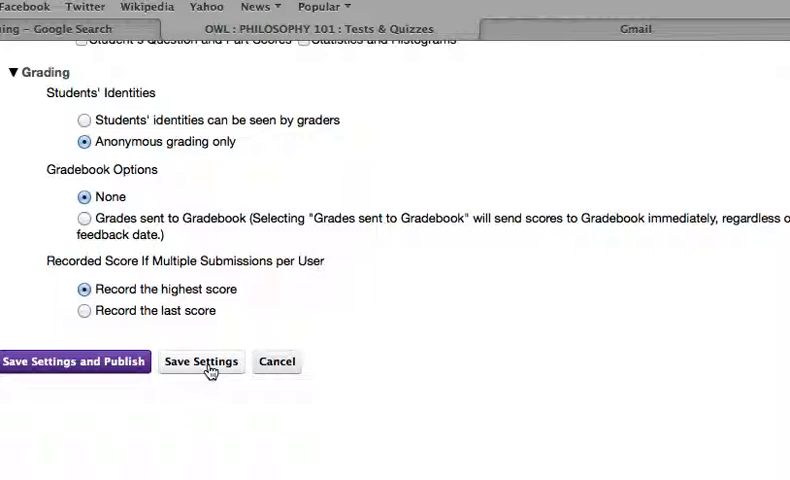
pyautogui.click(200, 360)
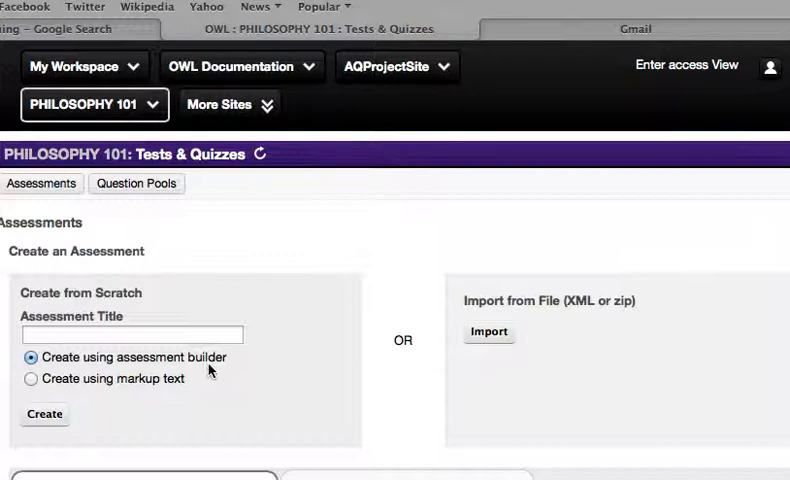
# - Publish Test for Demonstration, choosing to send the notification to students
pyautogui.scroll(-3)
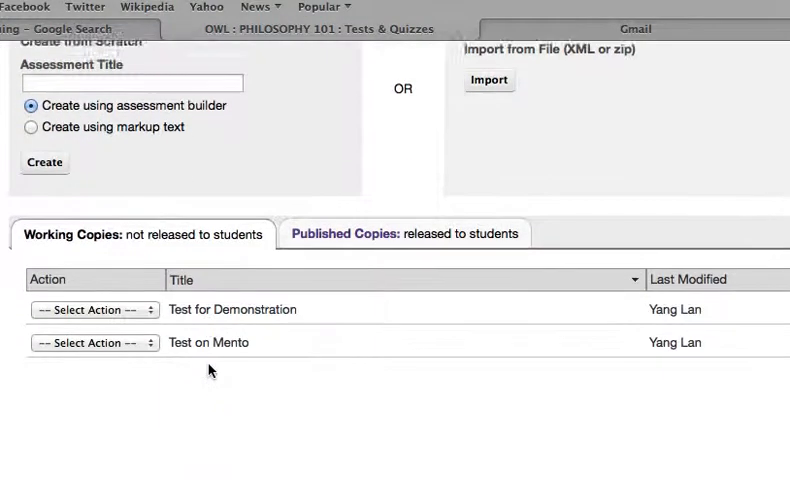
pyautogui.click(94, 308)
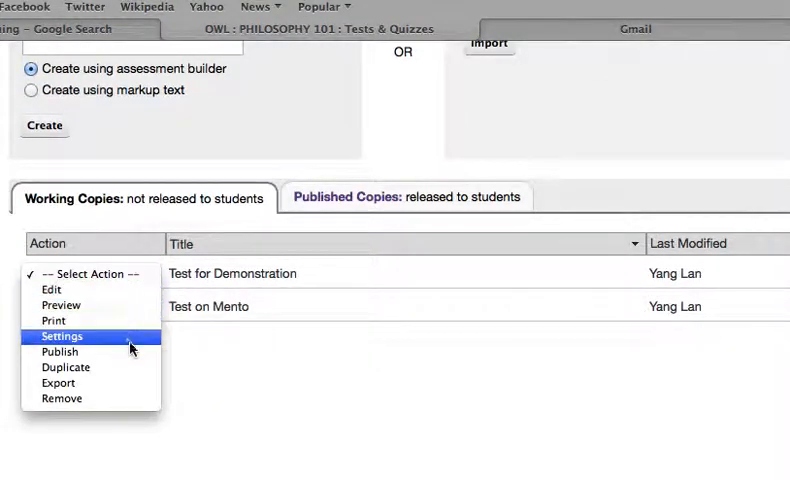
pyautogui.click(60, 352)
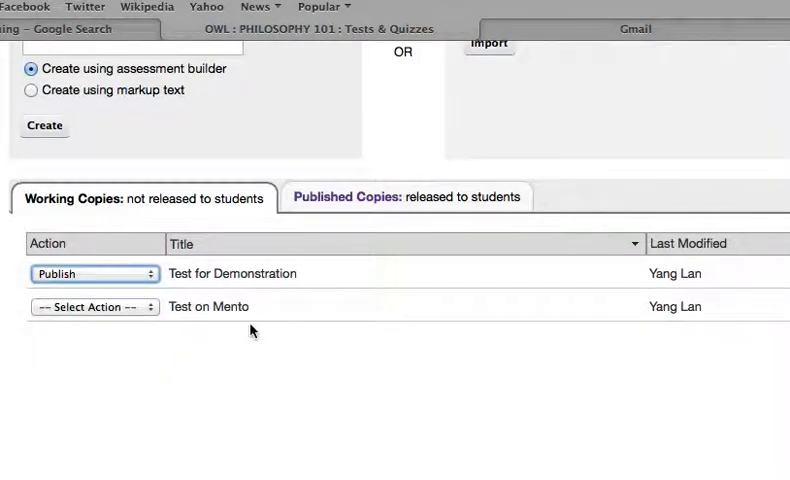
pyautogui.moveTo(240, 324)
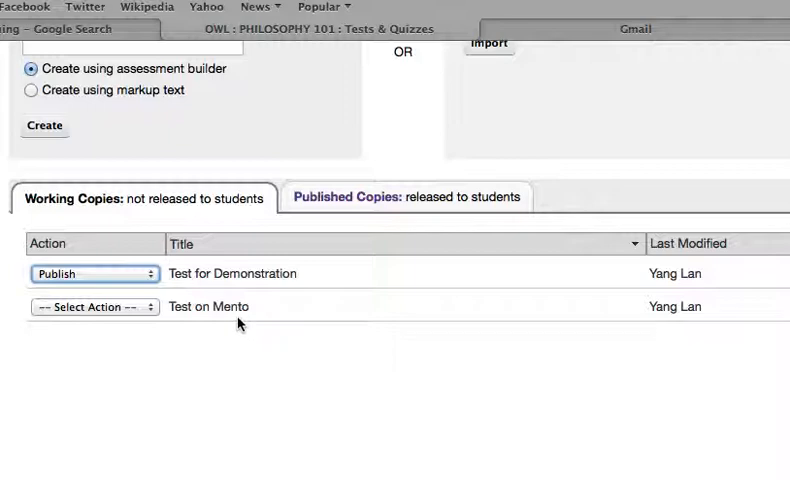
pyautogui.click(94, 272)
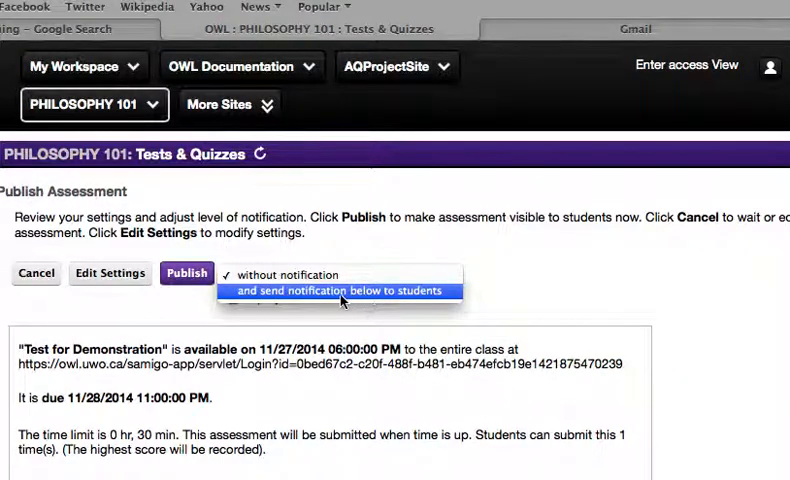
pyautogui.click(340, 290)
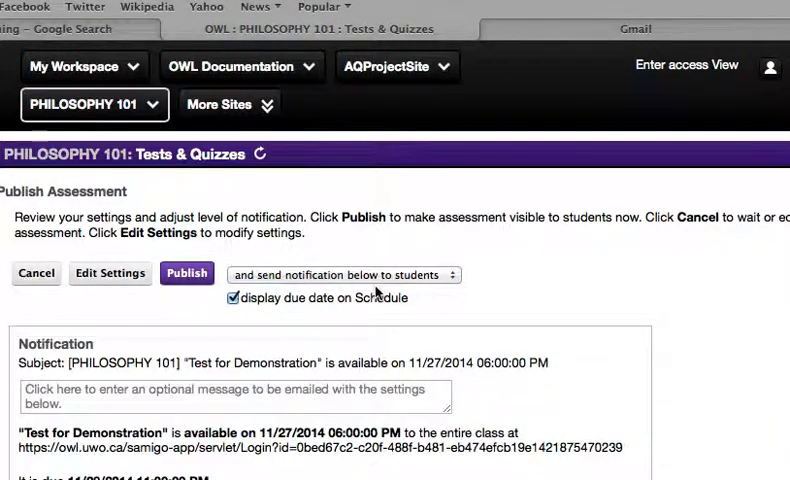